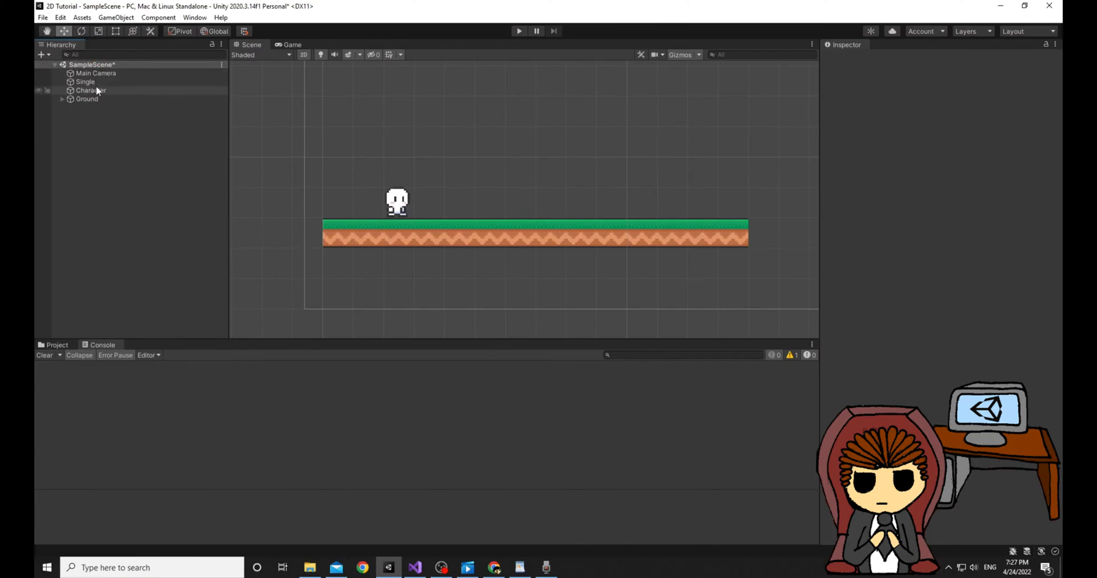
Create an Effects > Particle System as a child of the Character object.
right_click(88, 90)
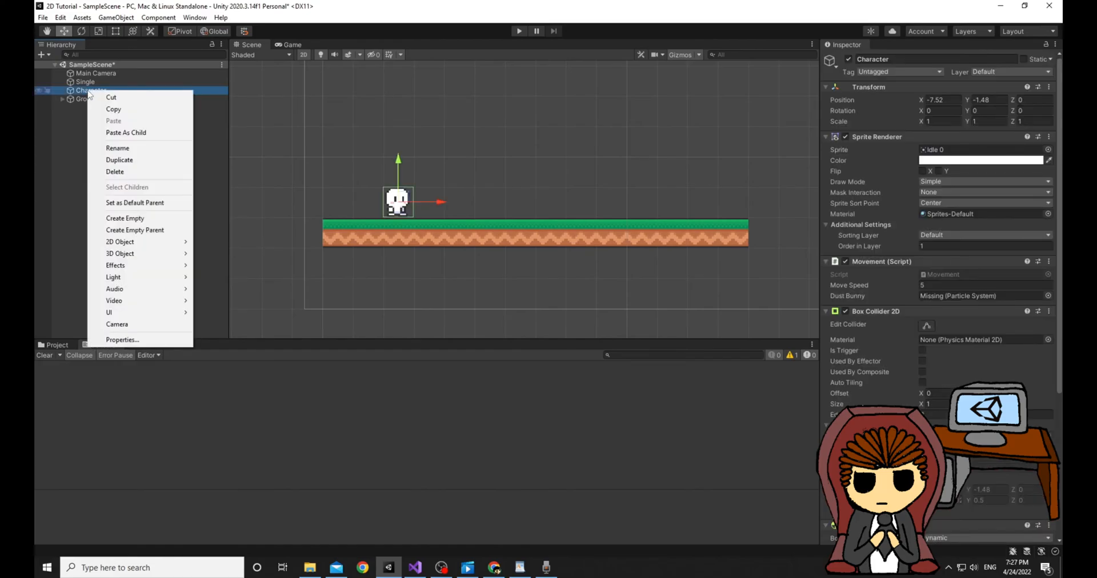
mouse_move(116, 265)
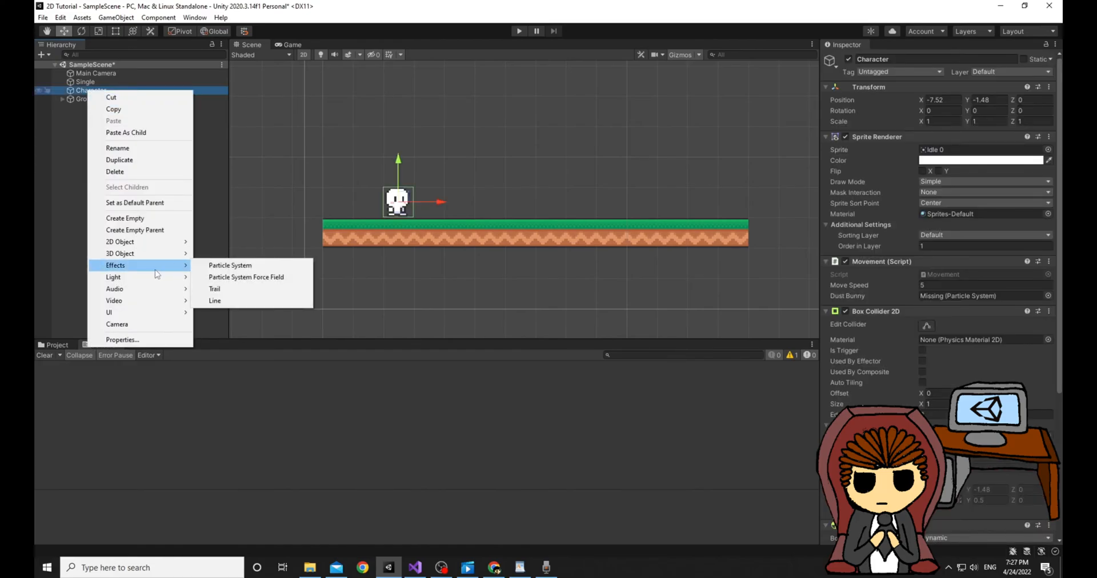
left_click(230, 265)
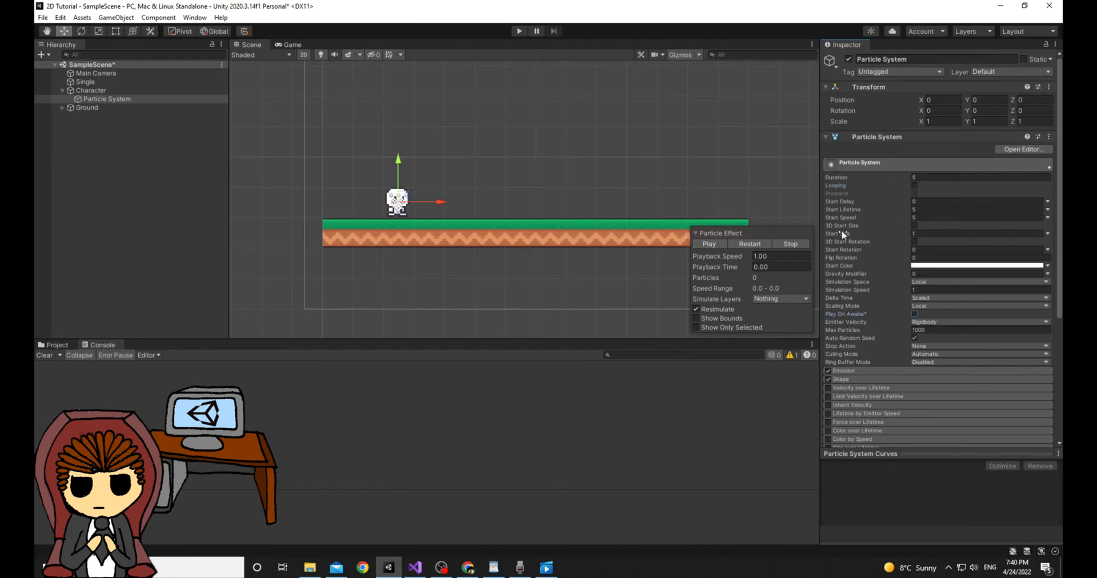
mouse_move(679, 248)
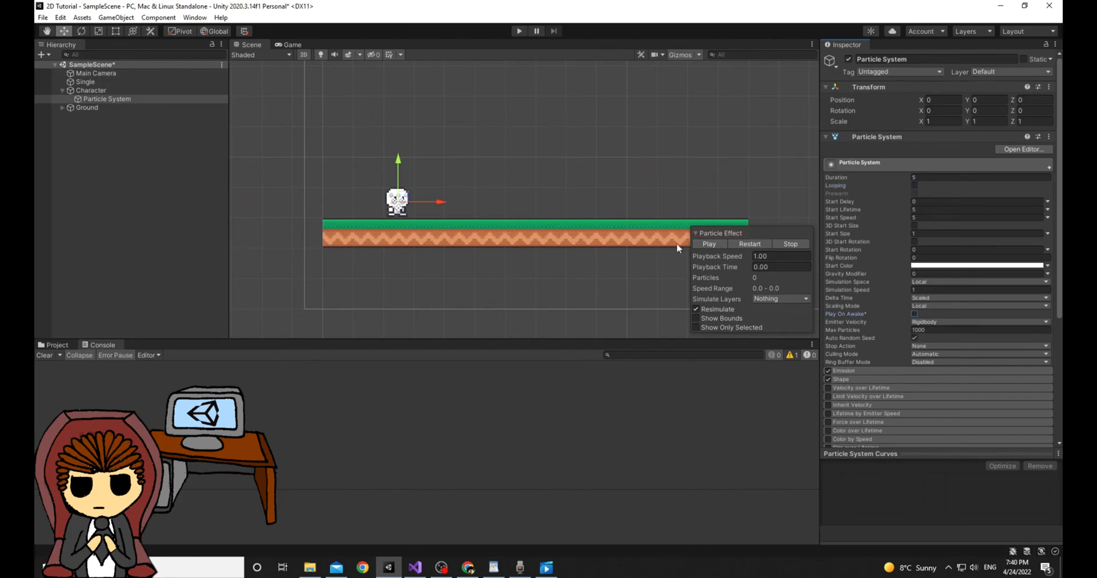
Preview the effect and shorten the Particle System's Duration to 1.73.
left_click(709, 244)
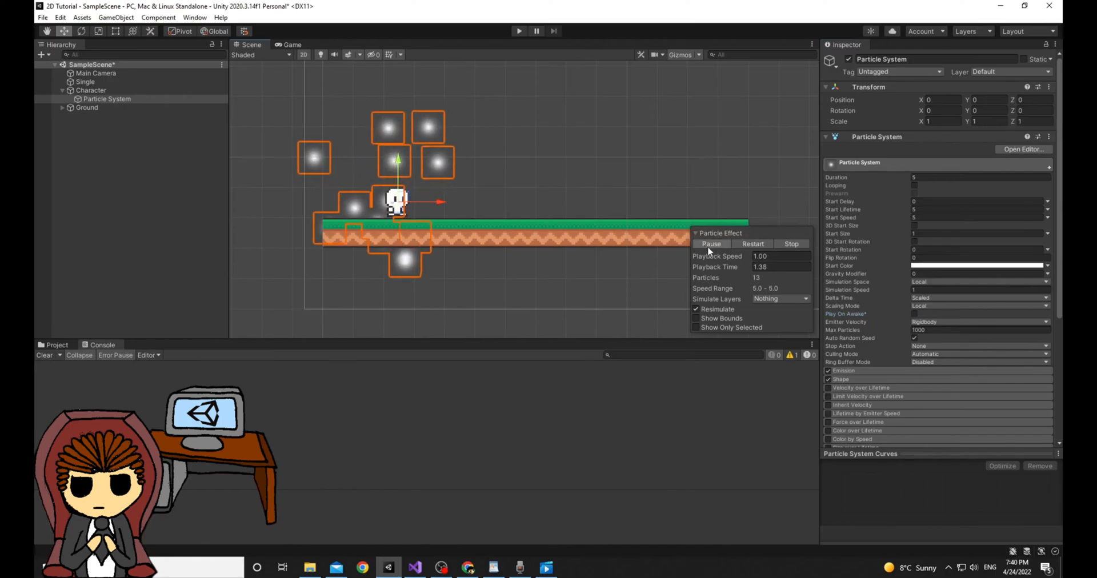
left_click(791, 243)
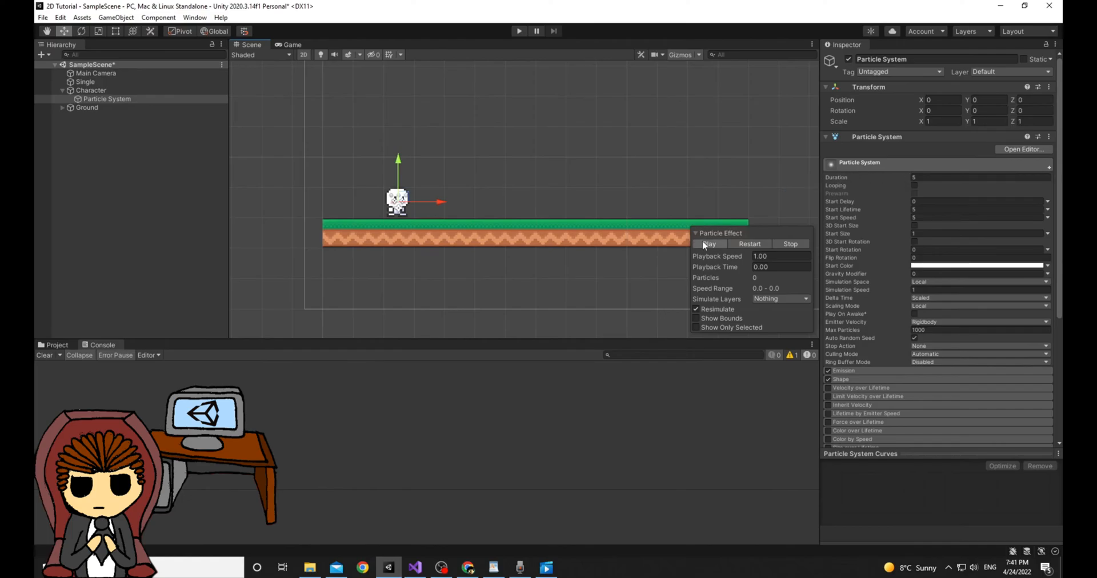
left_click(709, 243)
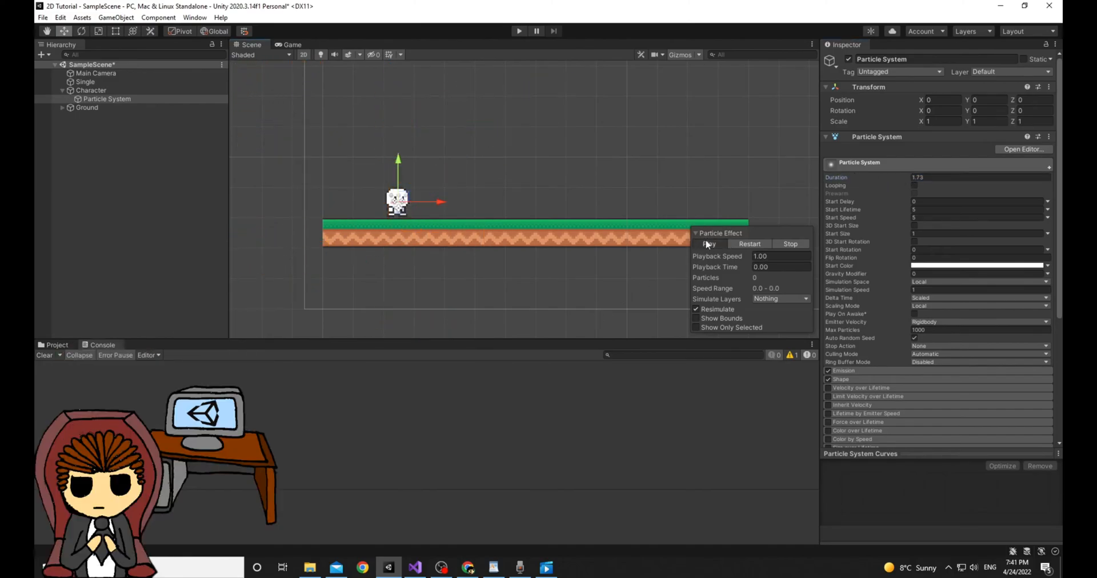
left_click(708, 244)
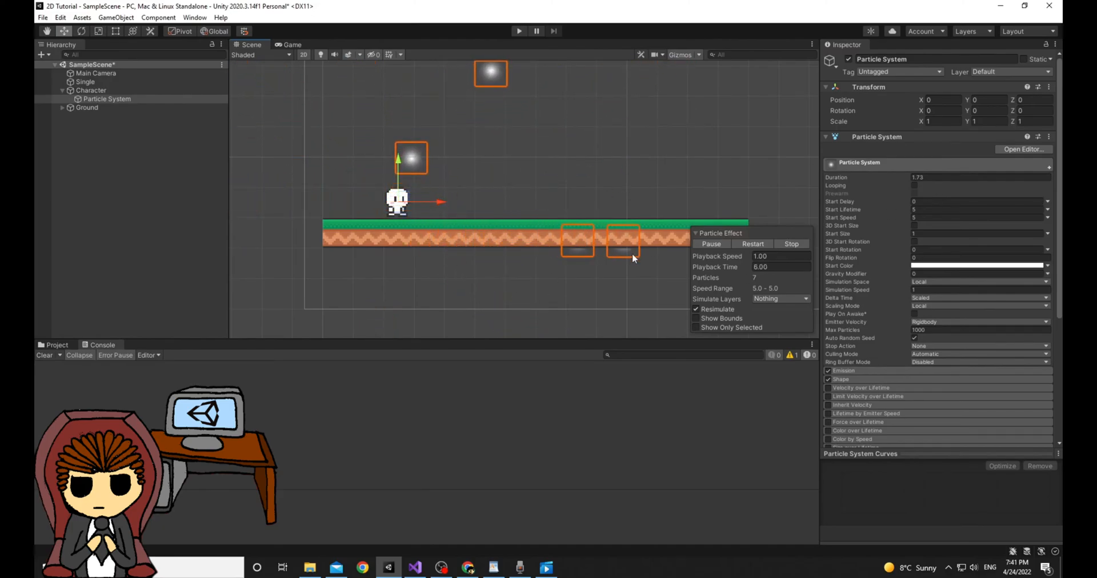
Reduce Start Lifetime to 1.41 and Start Size to 0.09, then adjust the starting speed.
left_click(791, 243)
type("1.41")
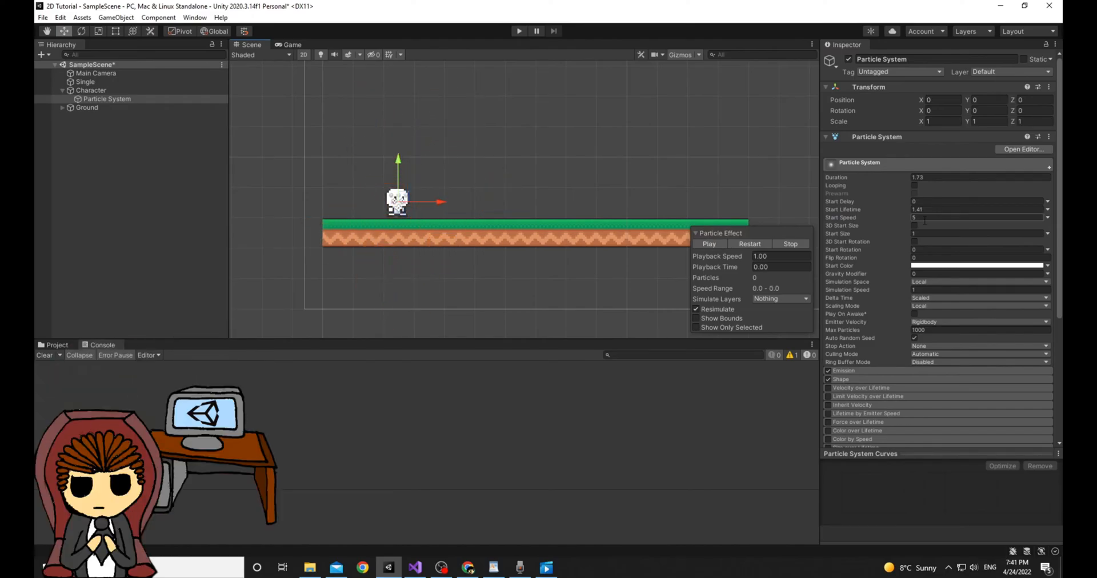
mouse_move(837, 233)
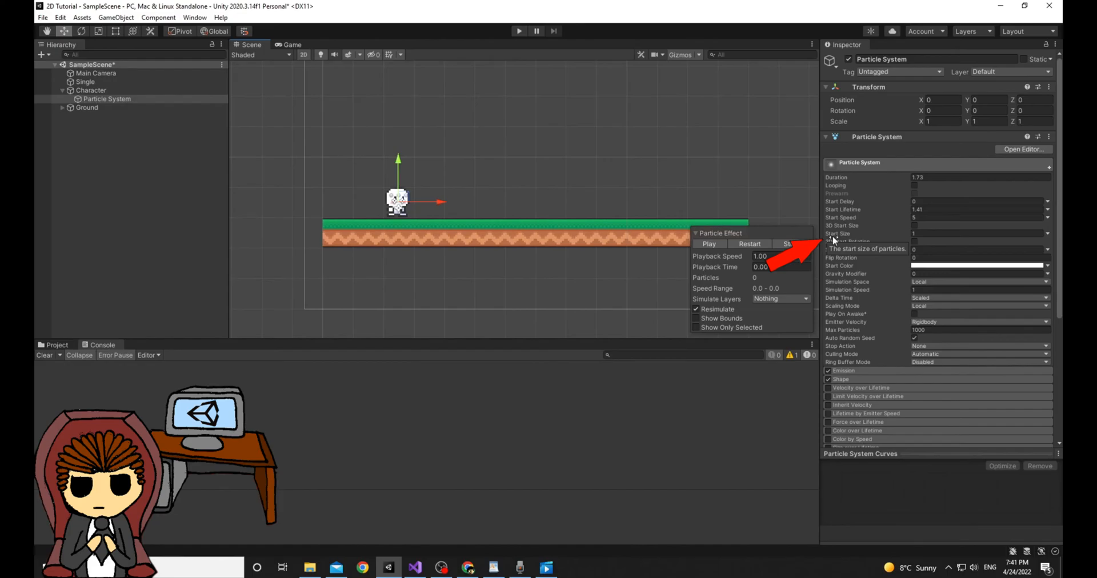
left_click_drag(913, 233, 903, 233)
type("0.09")
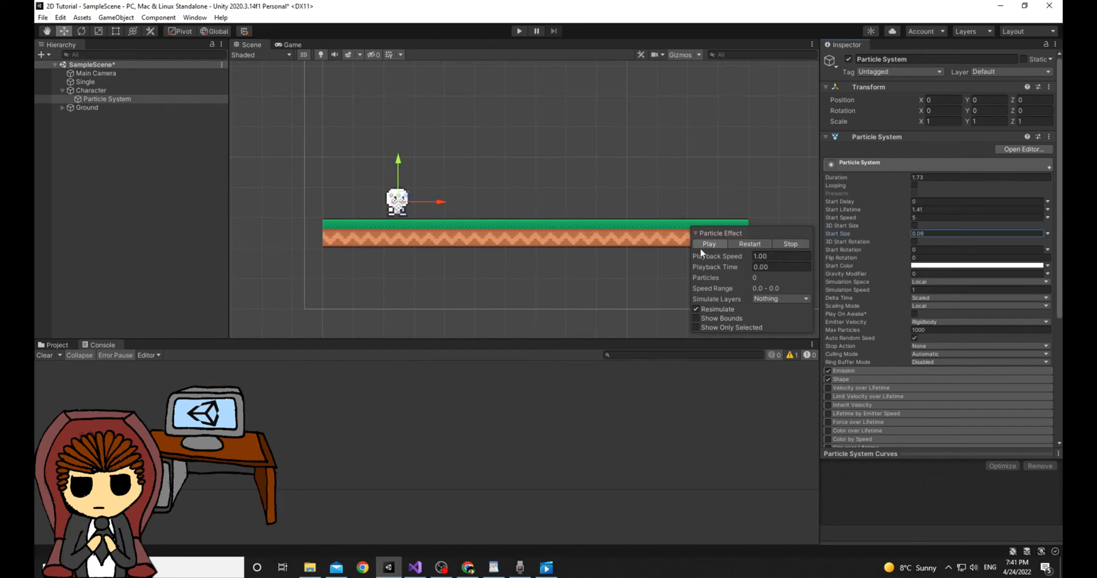
left_click(708, 243)
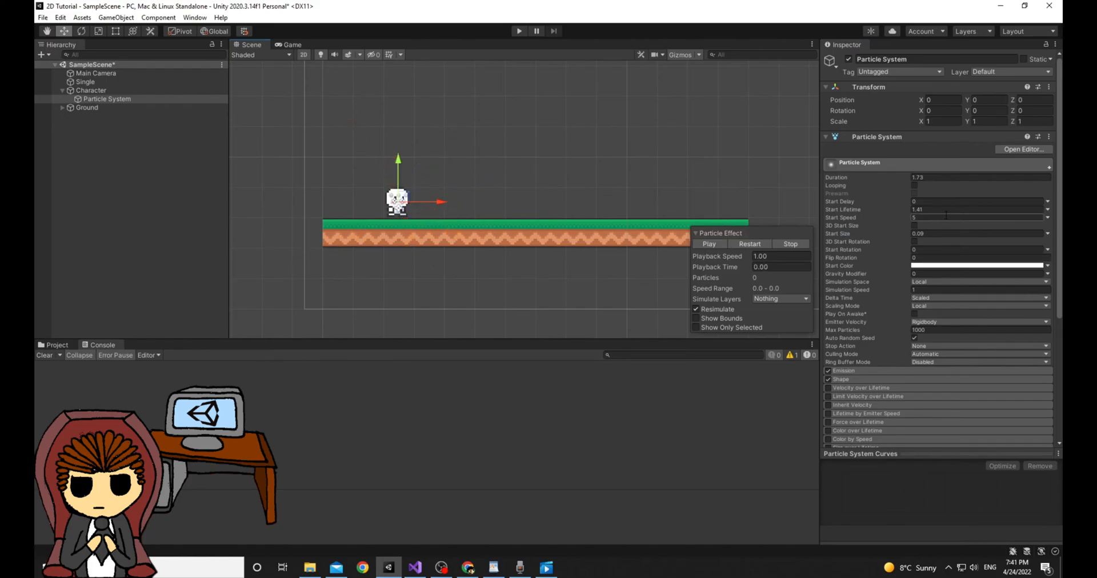
Raise Emission Rate over Time to 172.74 and switch the emitter Shape to Box.
scroll("down", 3)
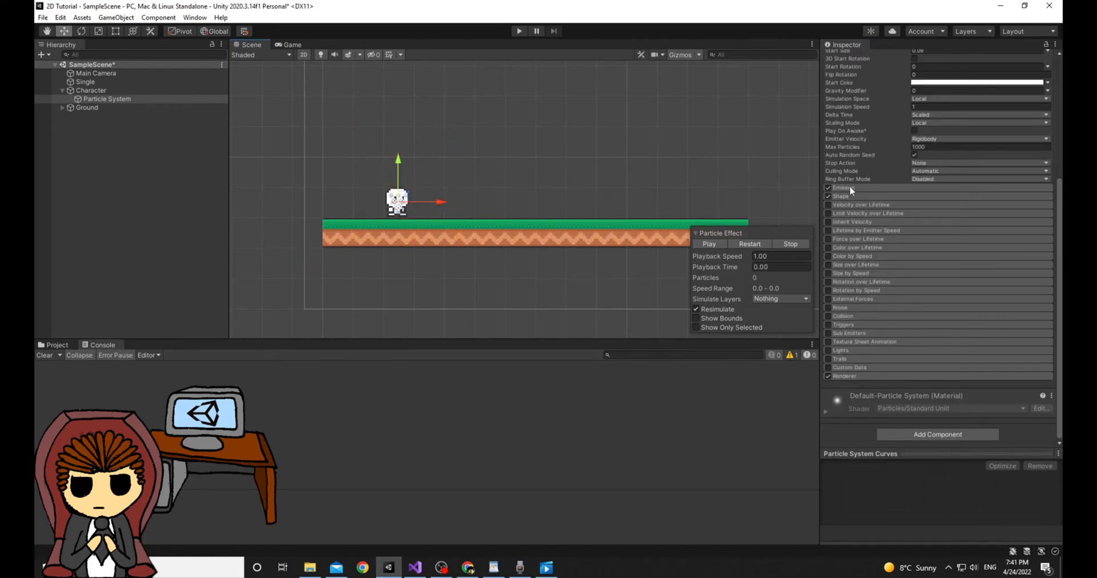
left_click(844, 187)
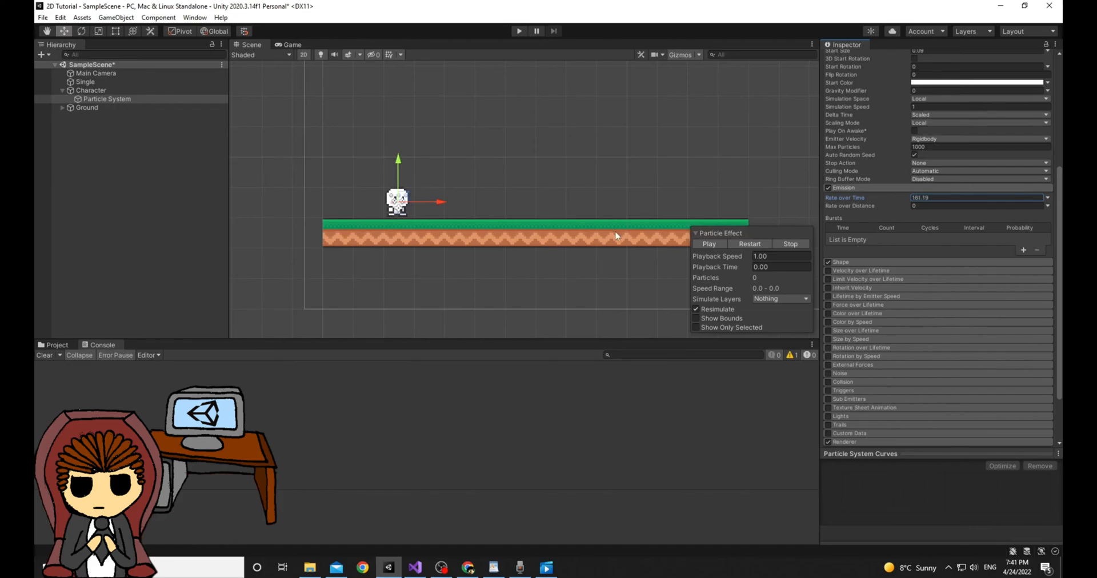
left_click(708, 244)
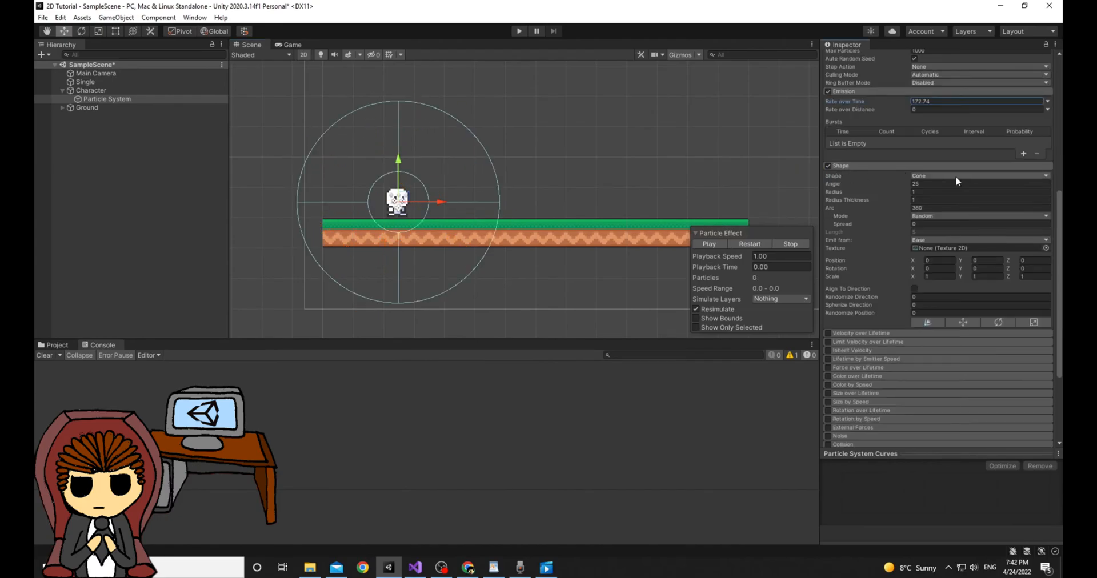
left_click(978, 175)
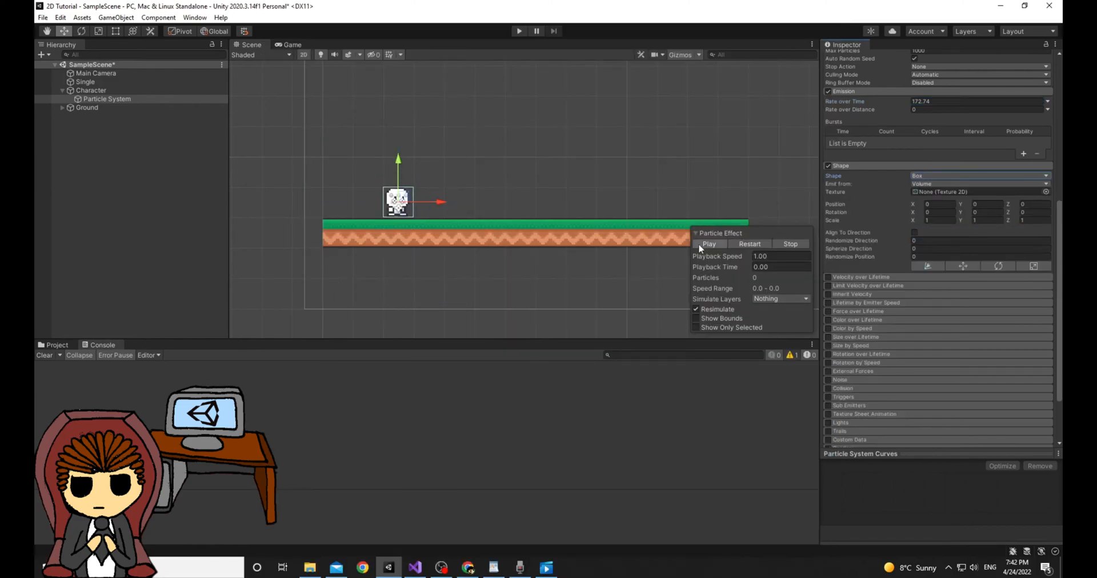
left_click(709, 244)
type("0.09")
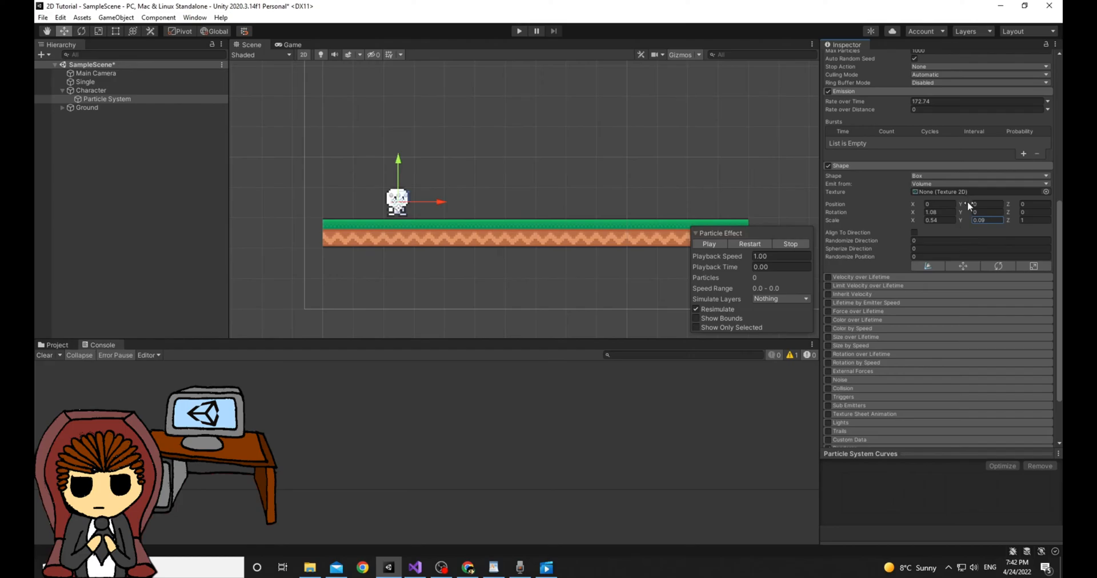
Lower the box to -0.45 at the feet and enable Velocity over Lifetime with Y 0.55.
type("-0.45")
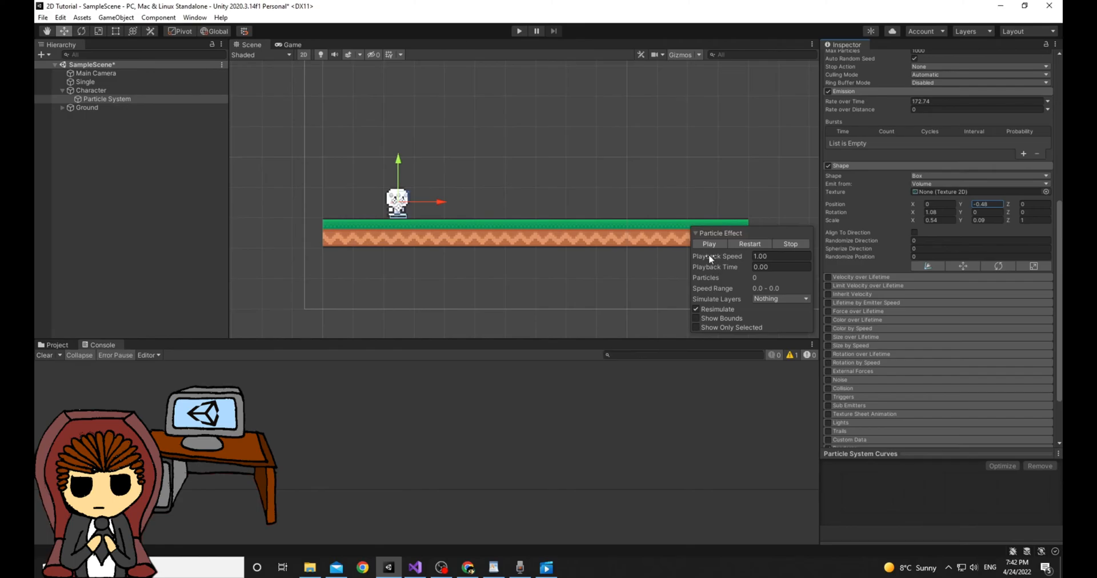
left_click(709, 244)
type("0.55")
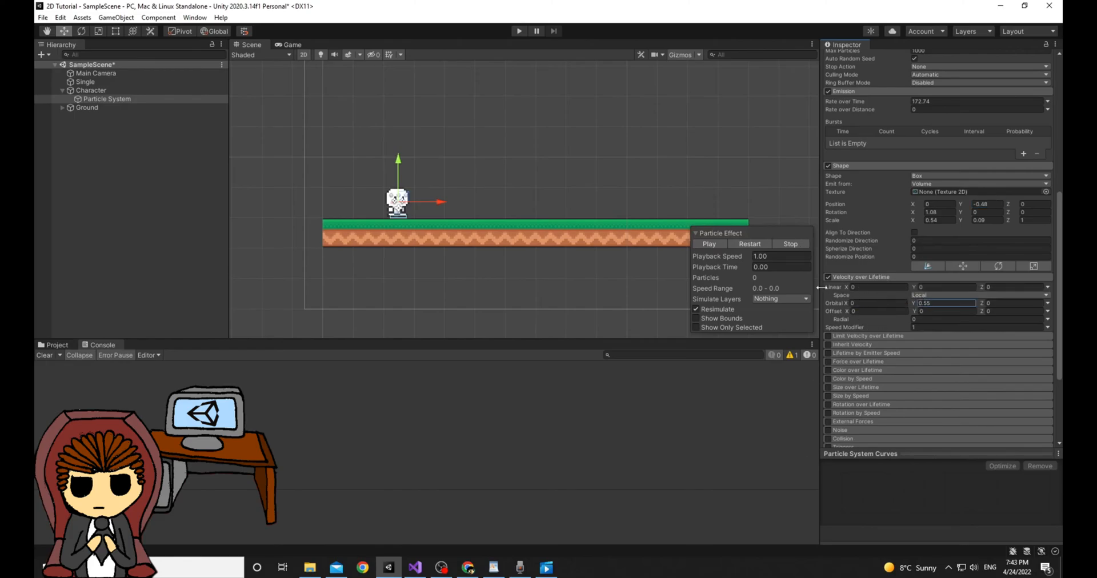
Set Velocity over Lifetime Orbital Y to -0.11 and review the Renderer module settings.
left_click(708, 243)
type("-0.2")
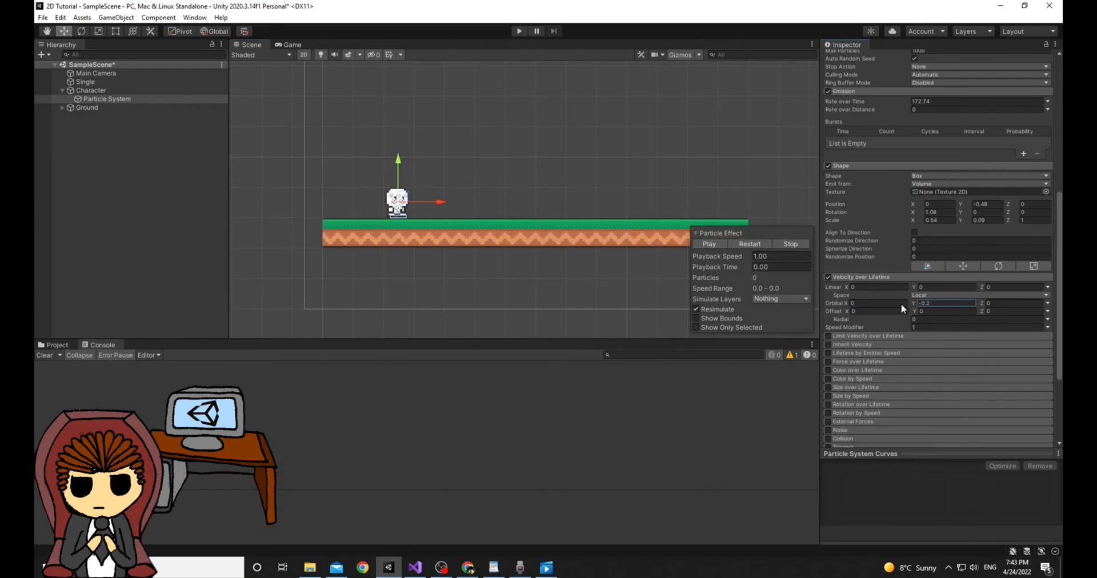
scroll("down", 3)
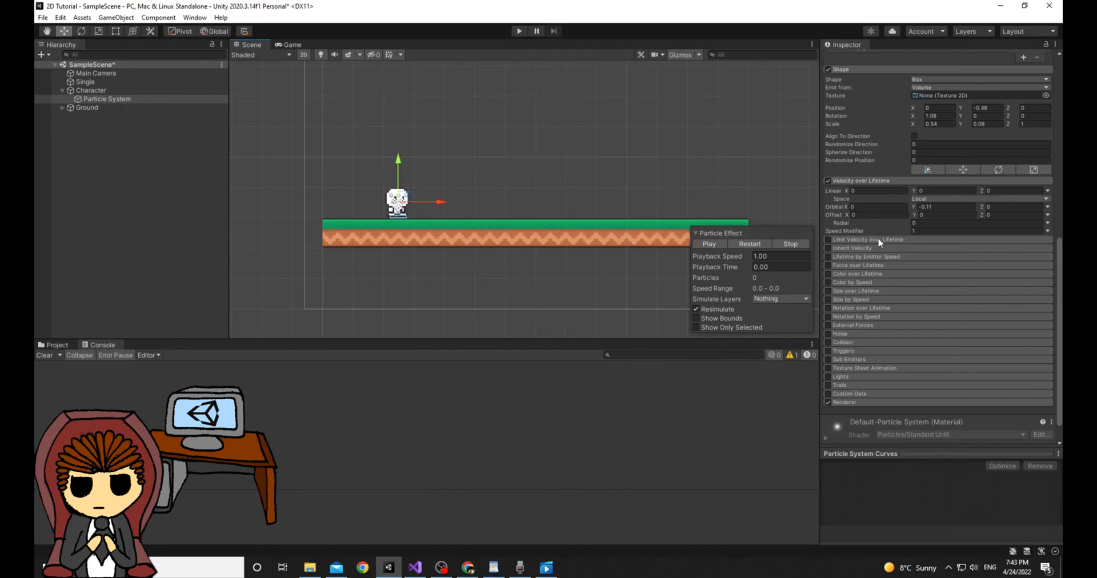
left_click(844, 402)
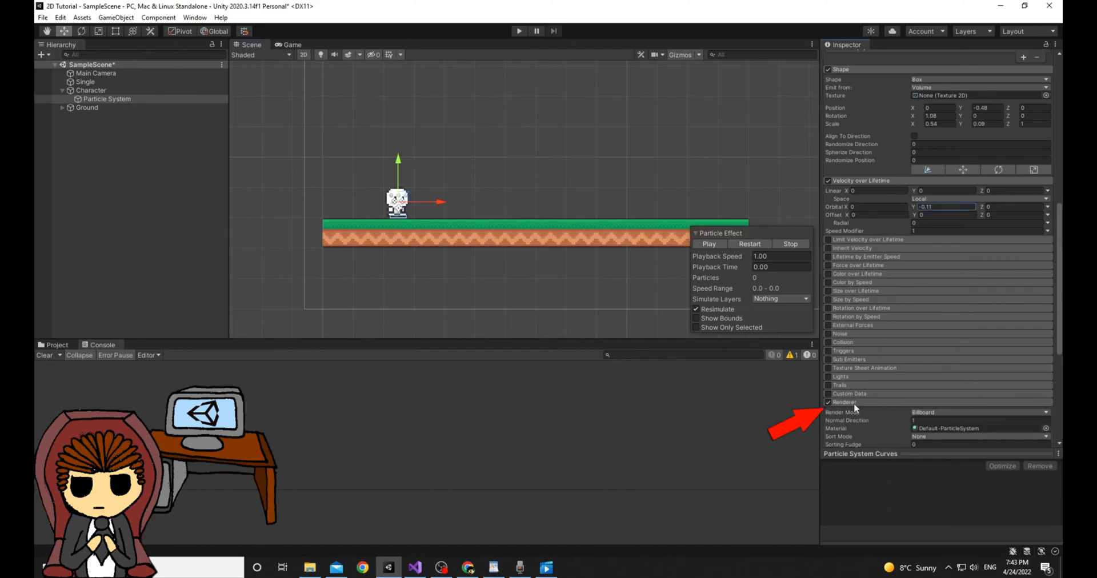
scroll("down", 3)
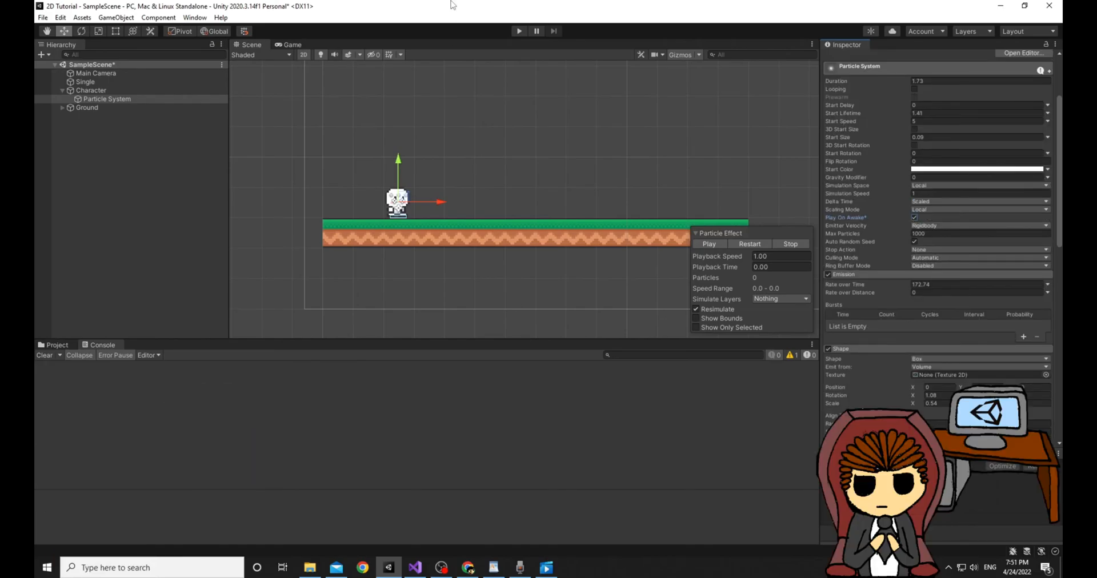
Open the Movement script from the Assets folder in Visual Studio.
left_click(56, 345)
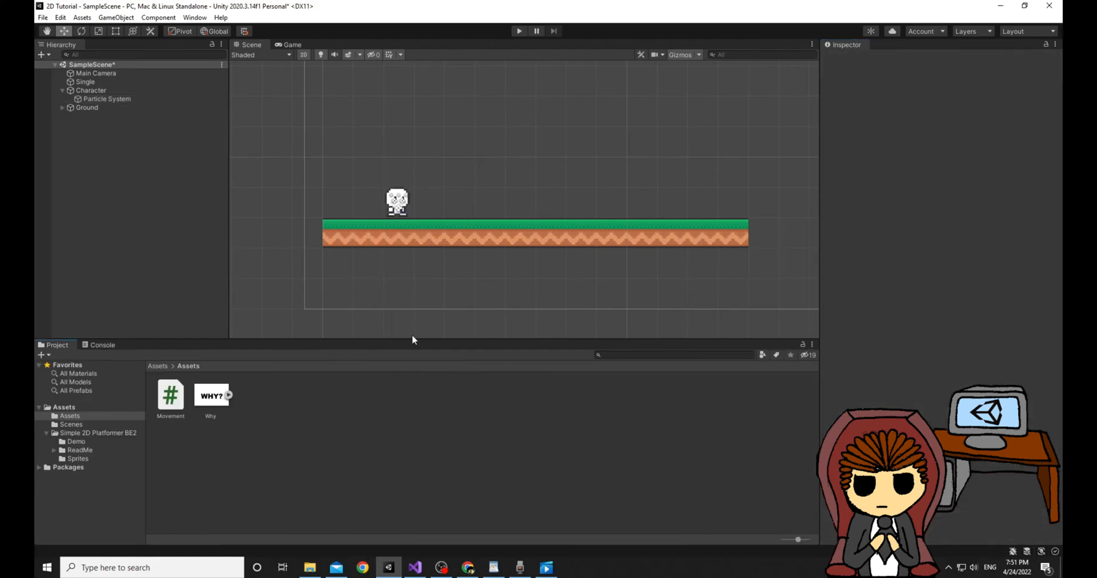
left_click(171, 395)
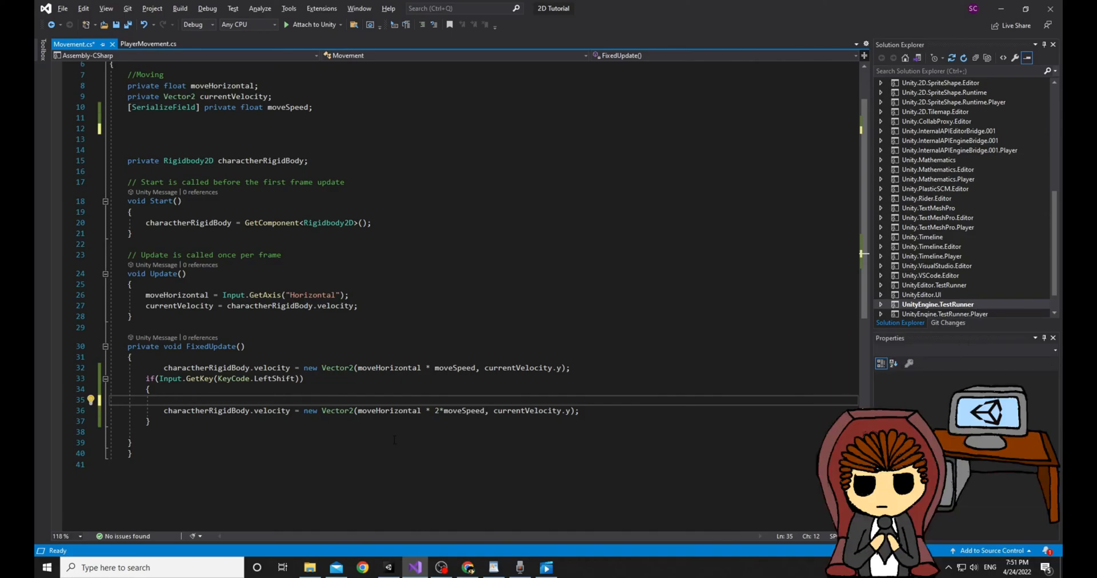
Declare 'public ParticleSystem dust;' under the moveSpeed field.
left_click(310, 107)
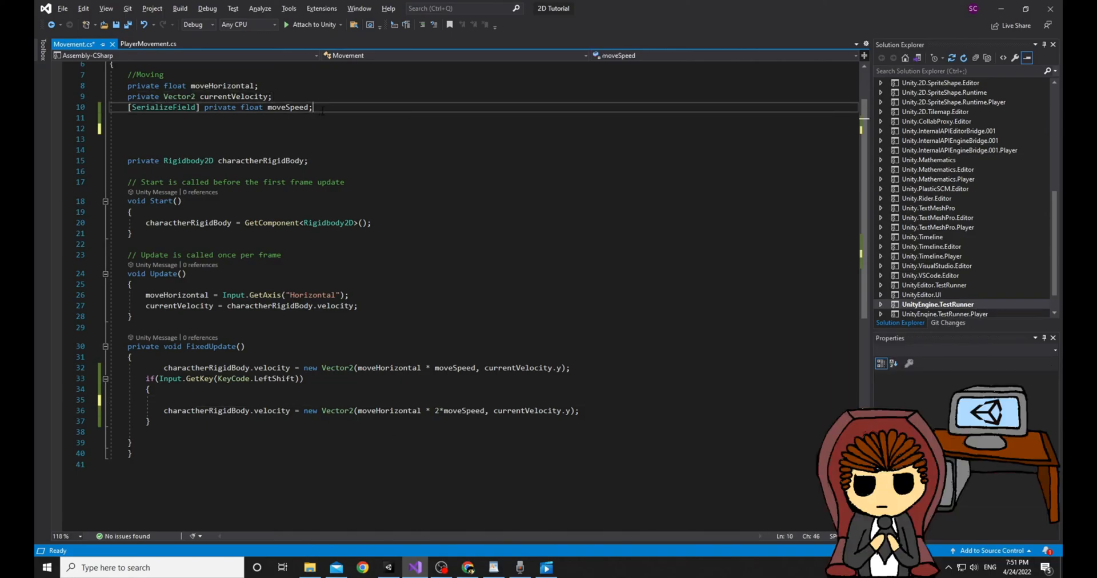
type("public")
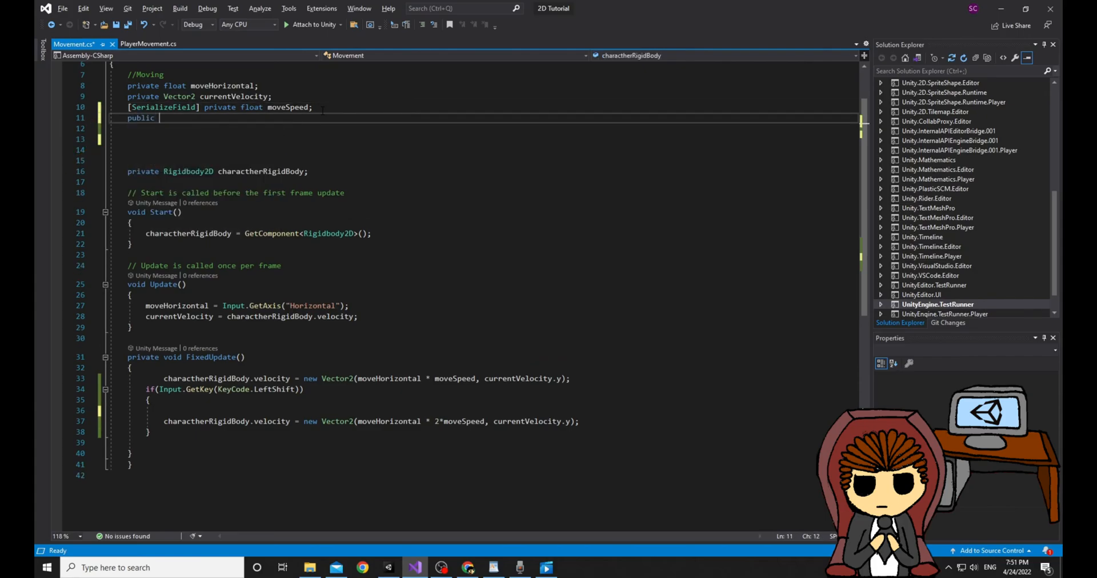
type("Pat")
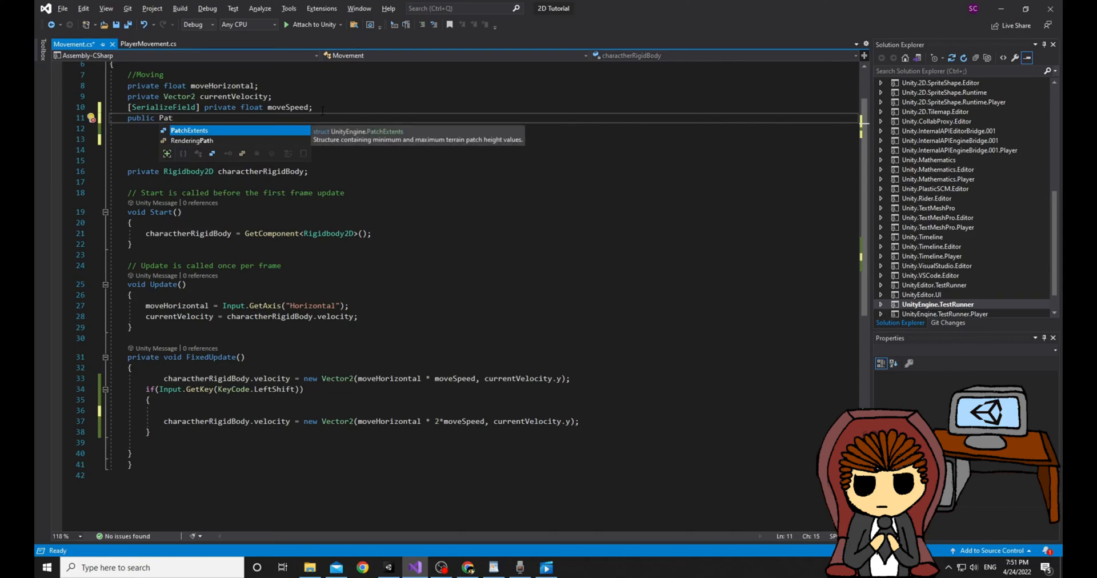
type("ParticleSystem")
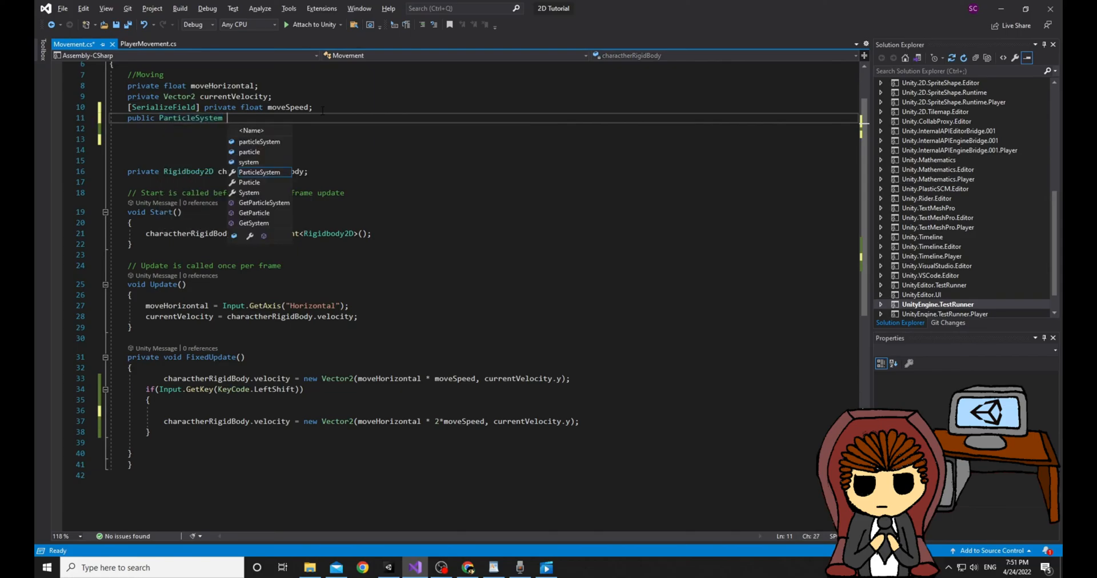
type("dust;")
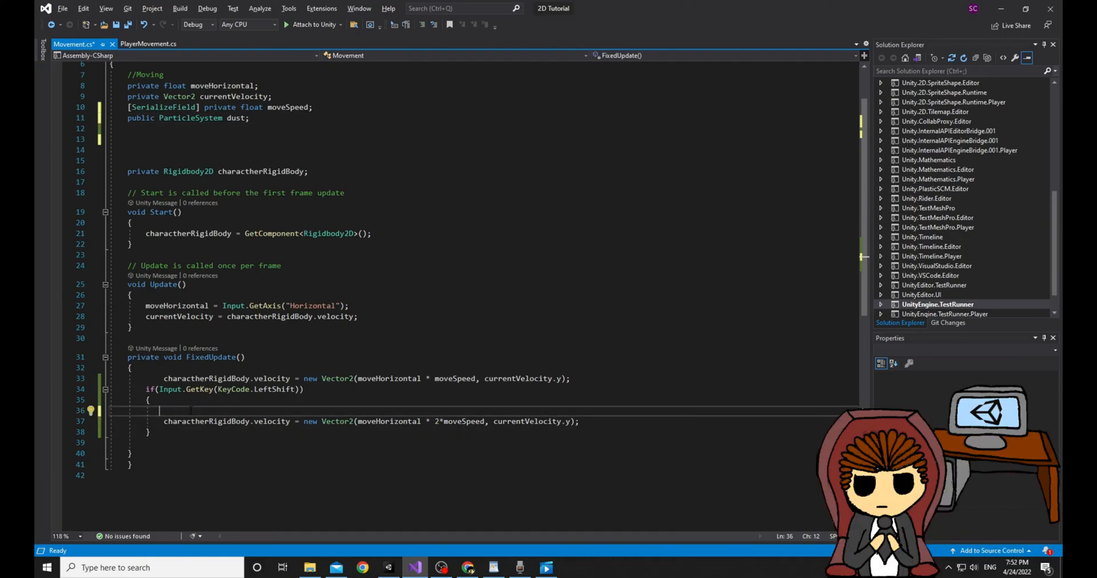
Call 'dust.Play();' inside the LeftShift key-held block and save the script.
type("dust.Playu")
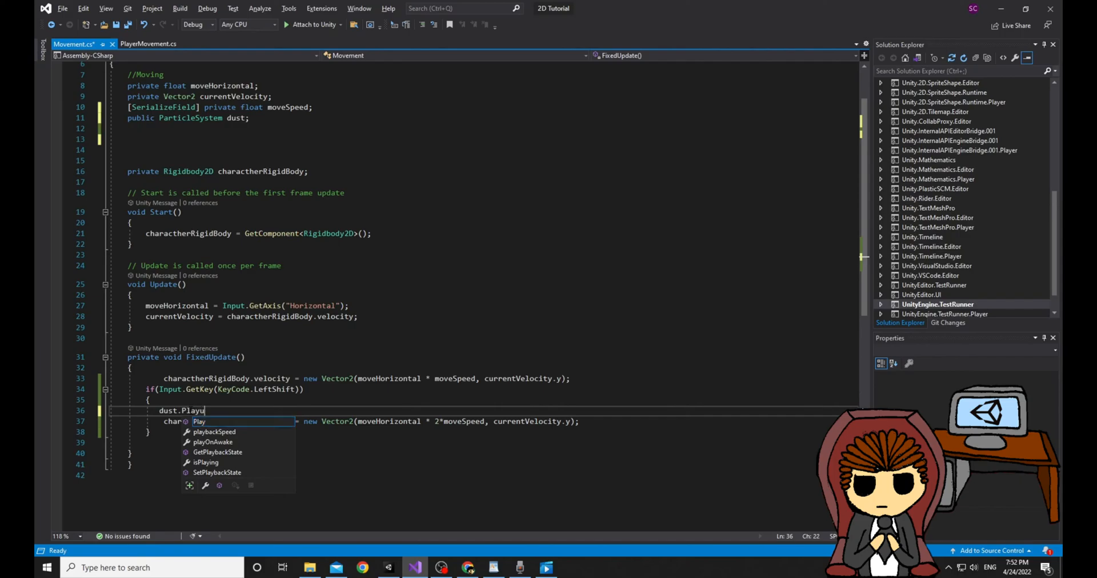
type("();")
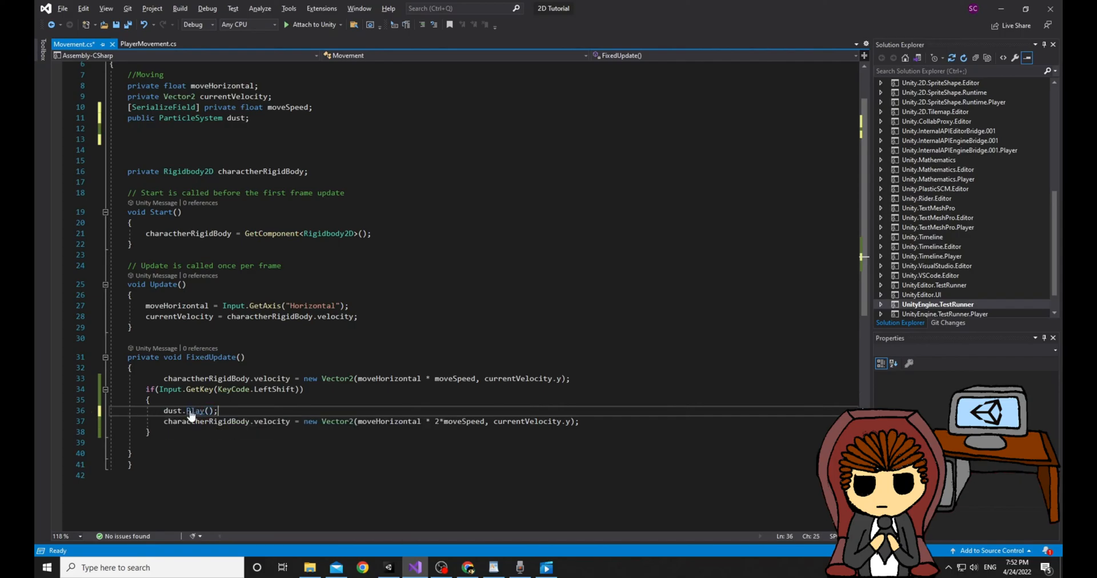
key("ctrl+s")
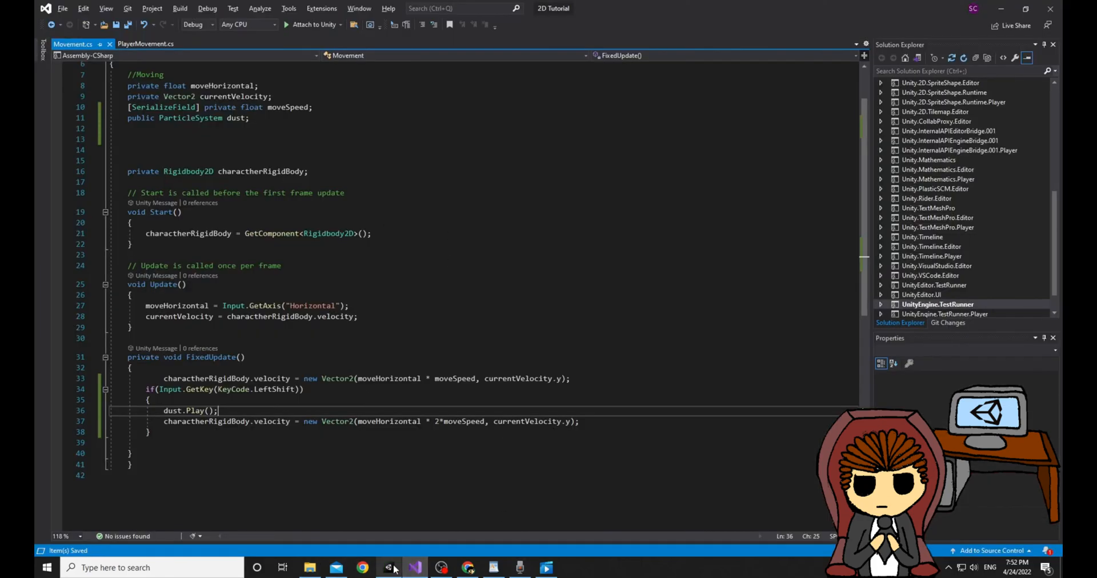
Check the Character's empty Dust slot in Unity, then start the Caveman Falling game in play mode.
left_click(388, 568)
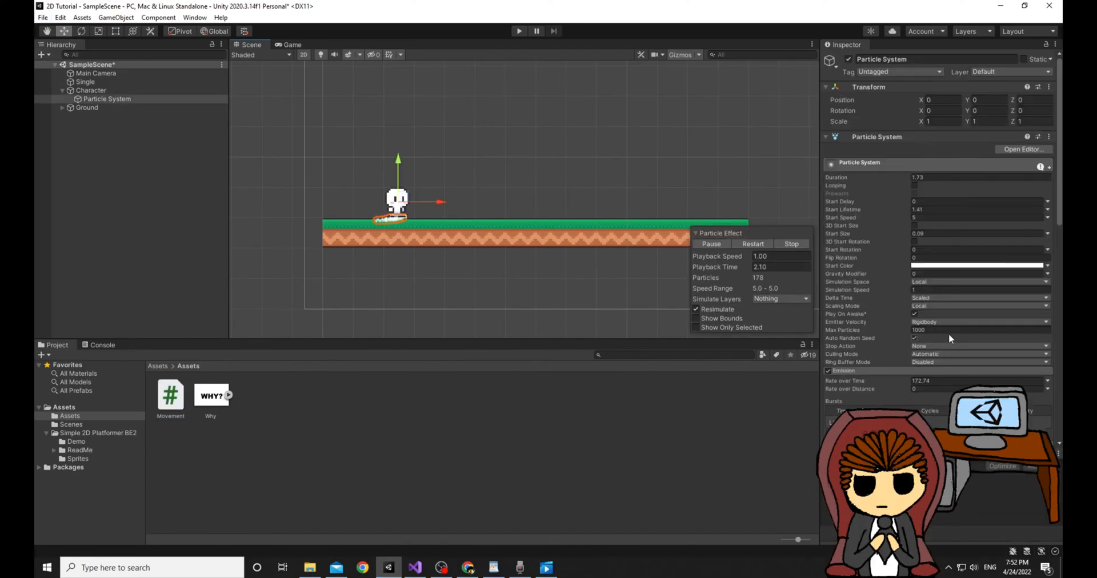
left_click(91, 91)
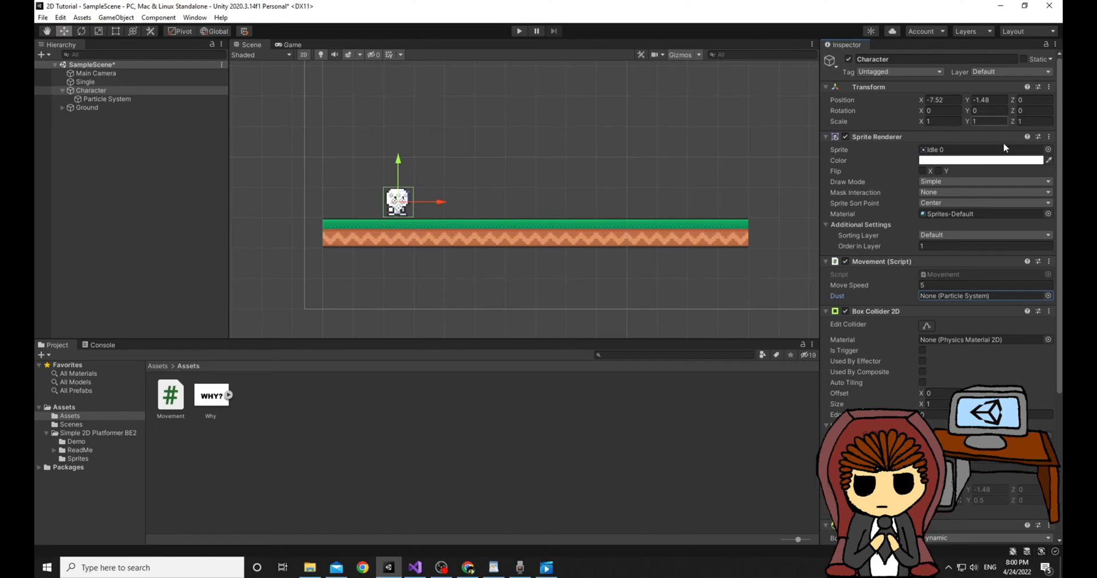
mouse_move(873, 301)
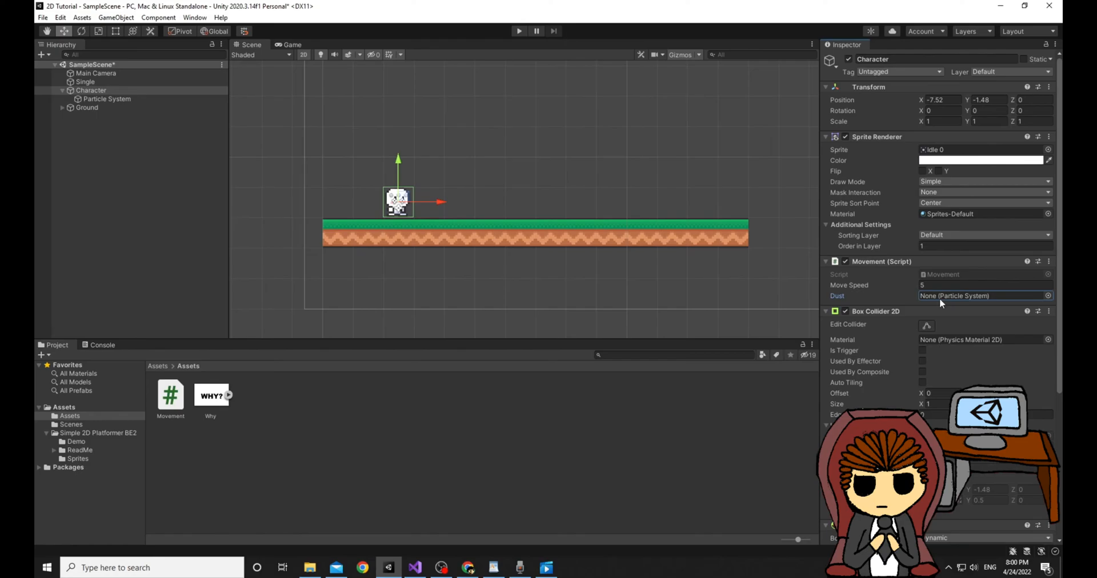
left_click(979, 296)
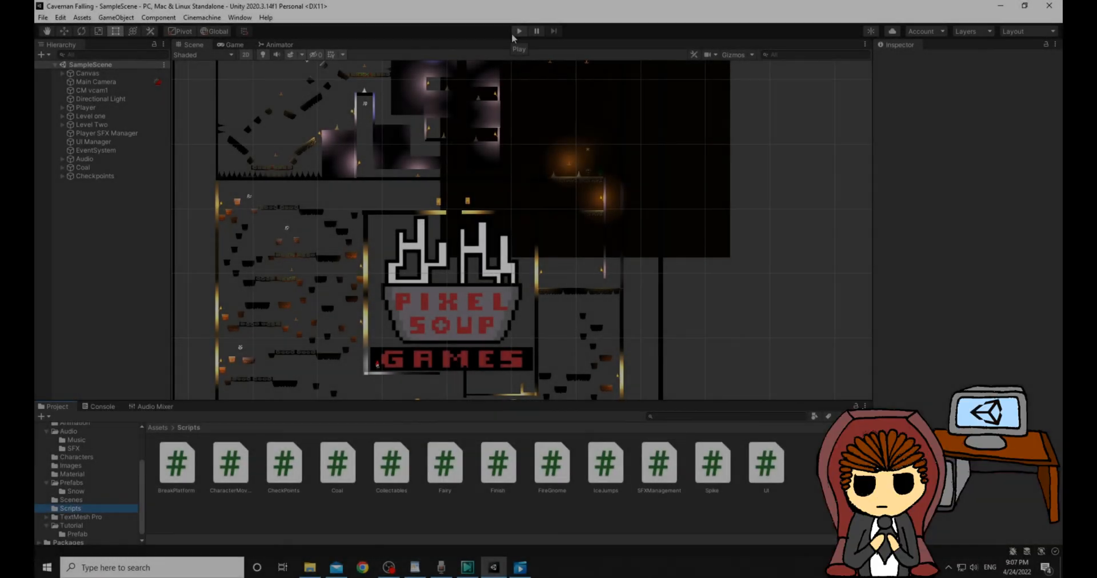
left_click(519, 31)
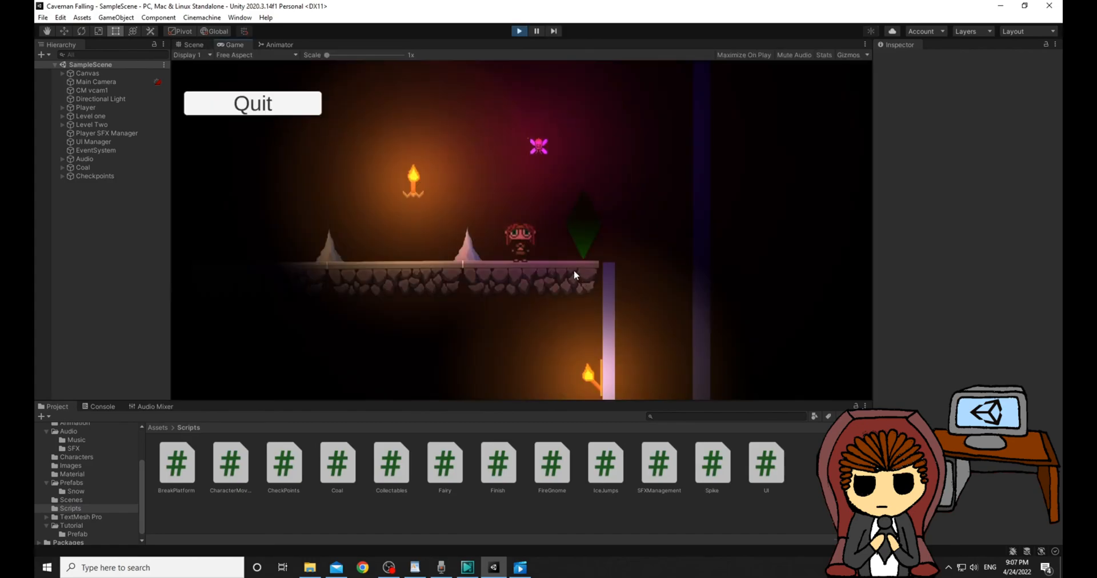